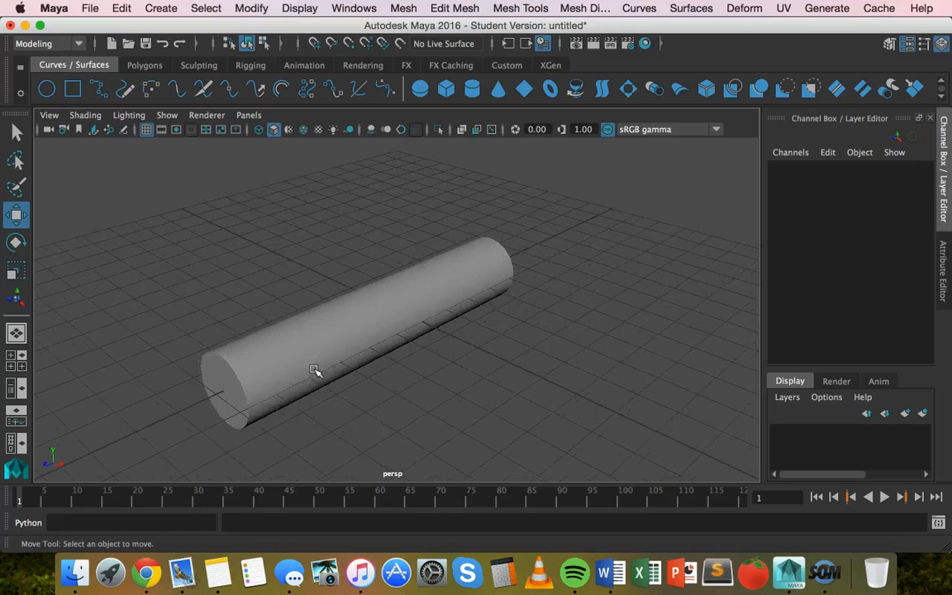
# Step: Select the horizontal cylinder pCylinder14 to inspect it
pyautogui.click(327, 376)
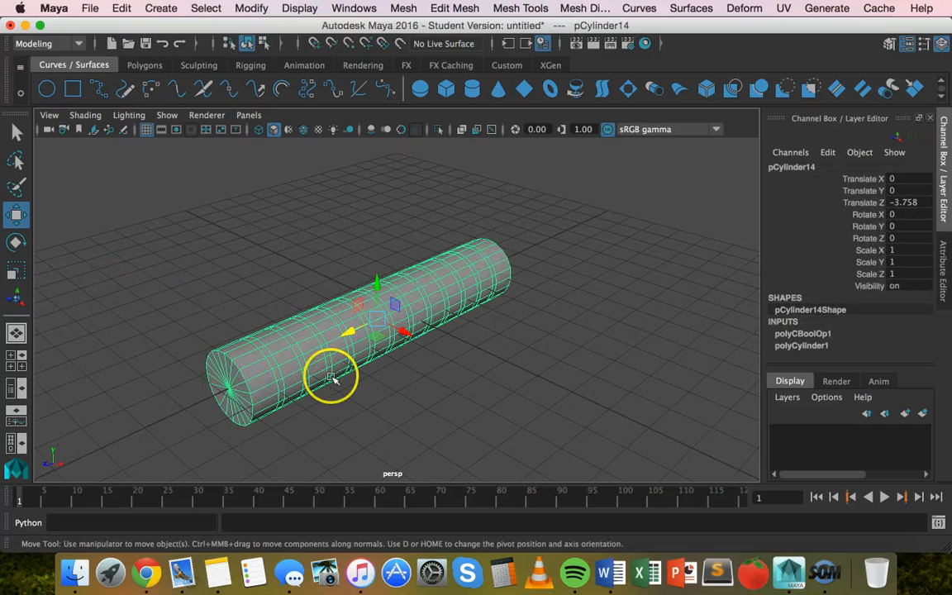
pyautogui.moveTo(505, 240)
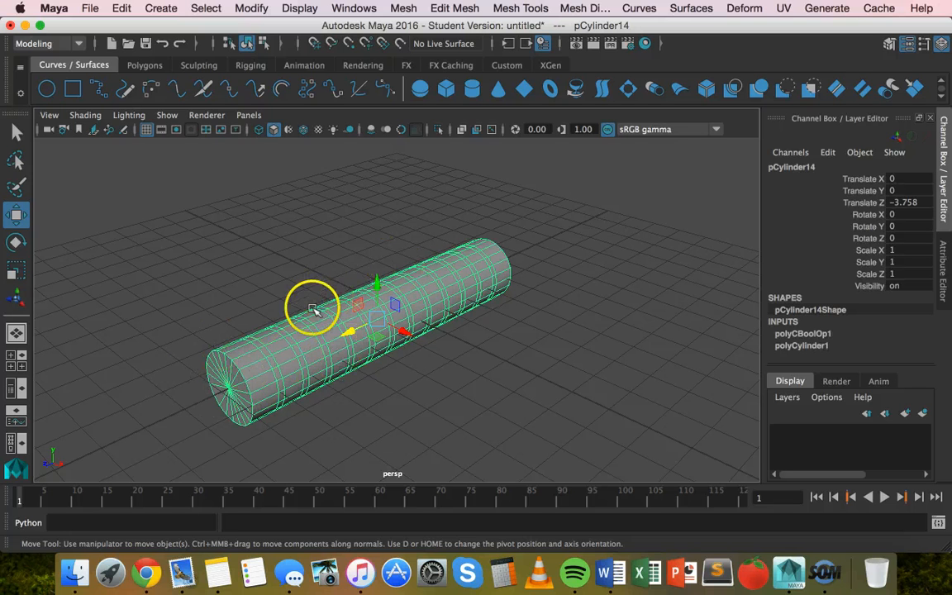
pyautogui.moveTo(166, 223)
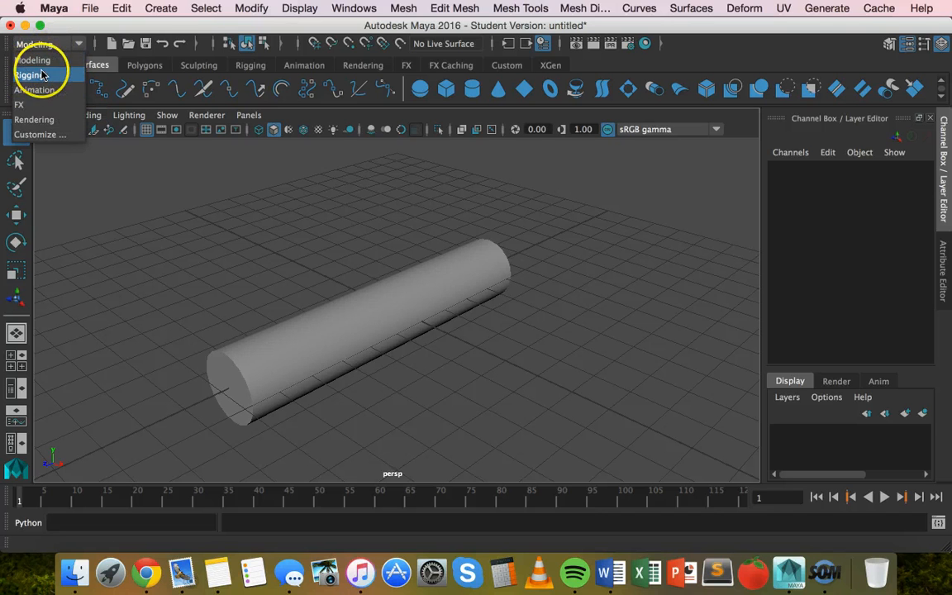
# Step: Switch to the Rigging menu set and open the Create Joints tool settings
pyautogui.click(25, 74)
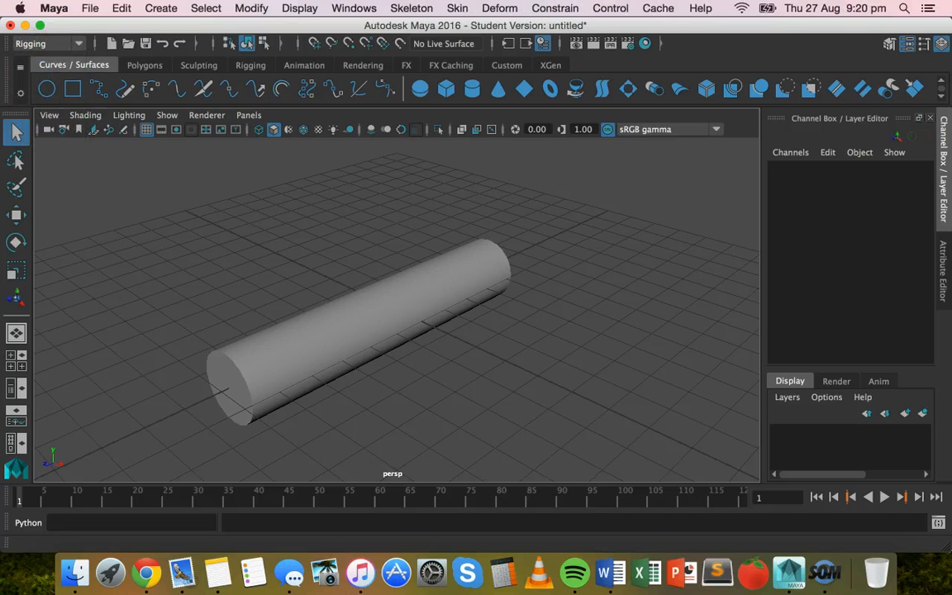
pyautogui.click(422, 8)
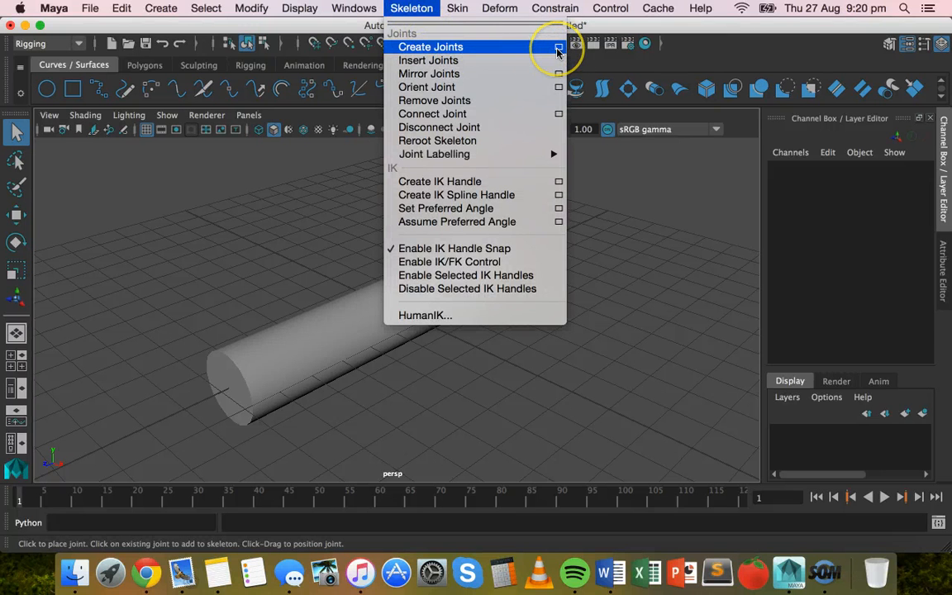
pyautogui.click(555, 47)
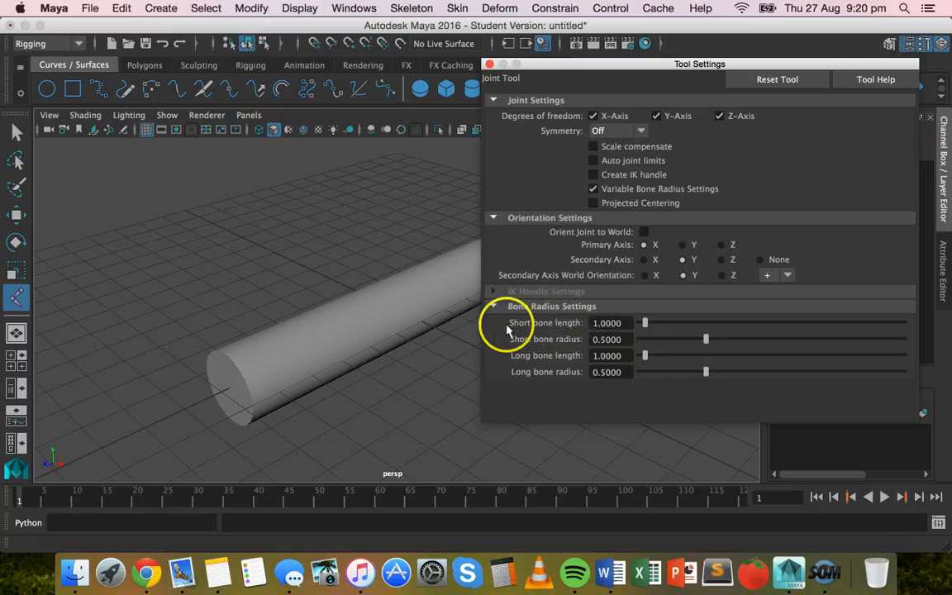
pyautogui.moveTo(564, 328)
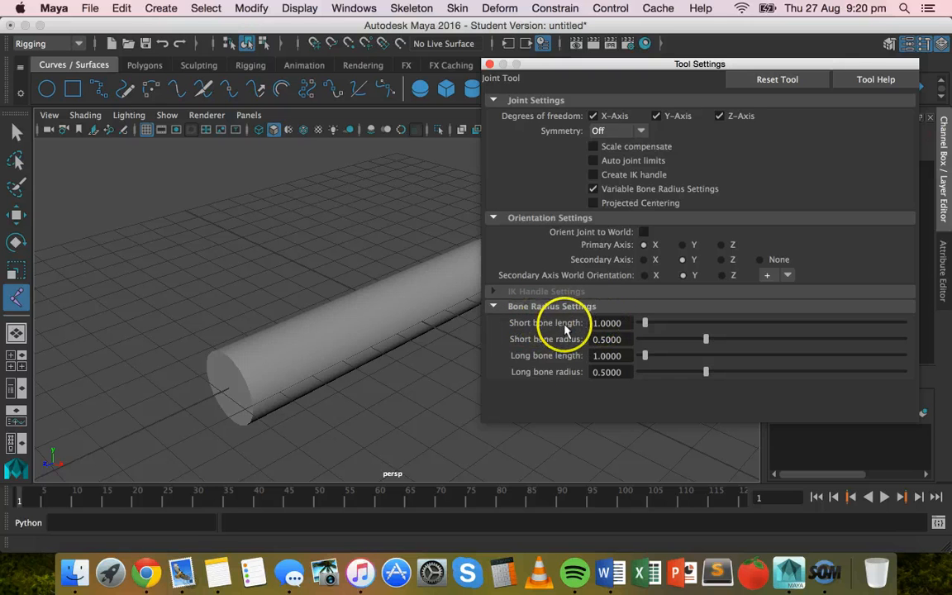
pyautogui.moveTo(554, 373)
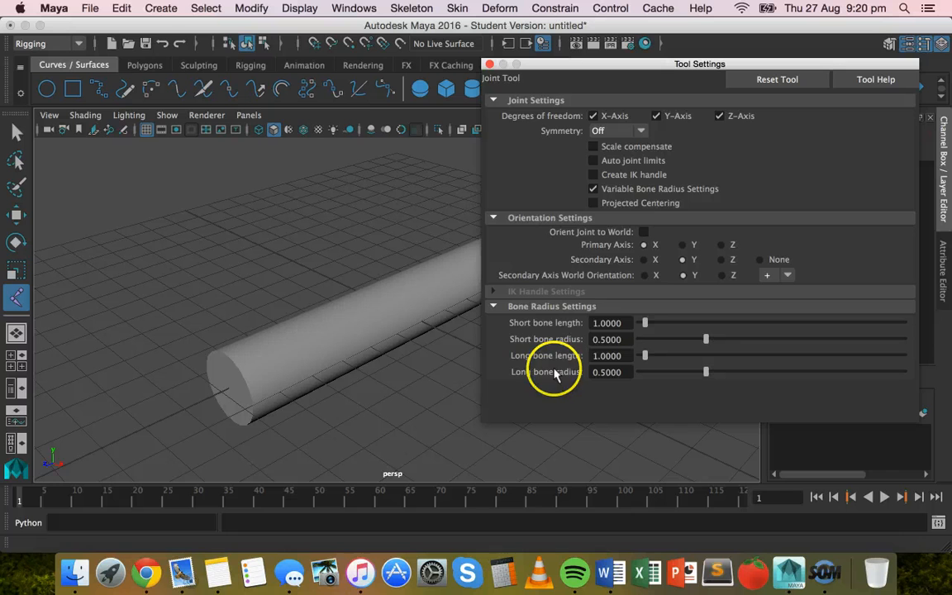
pyautogui.moveTo(521, 380)
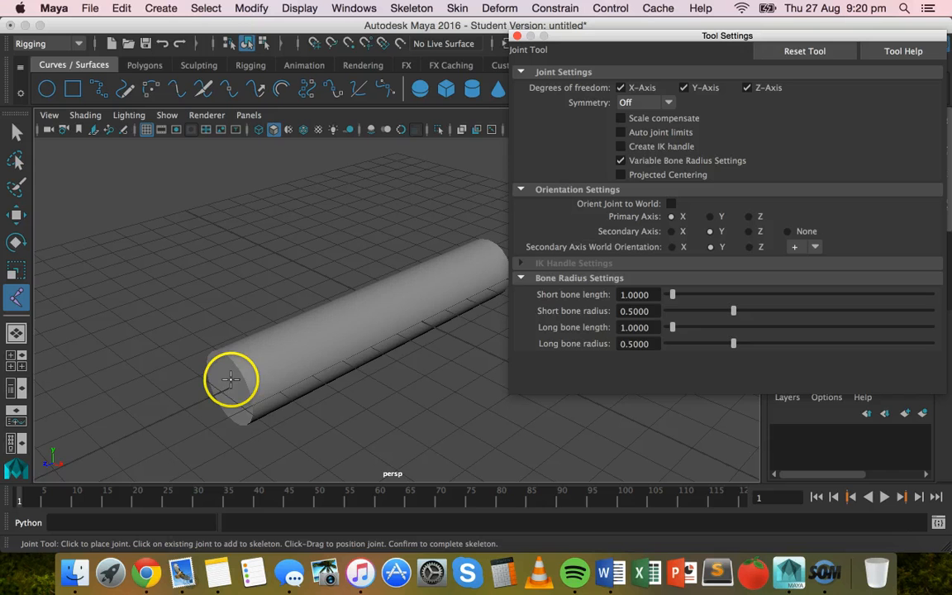
# Step: Place a chain of three joints from the cylinder's end upward along its length
pyautogui.click(85, 115)
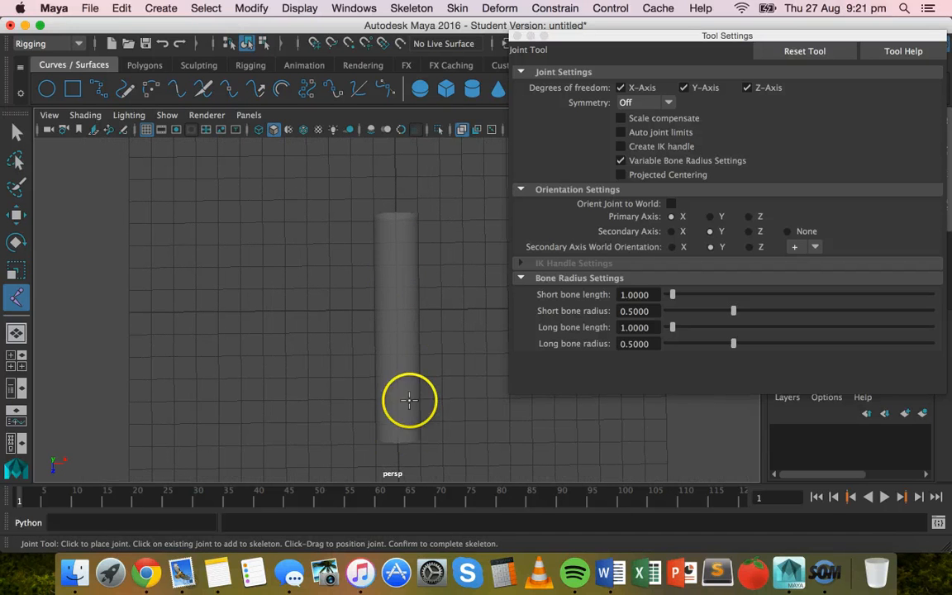
pyautogui.moveTo(399, 433)
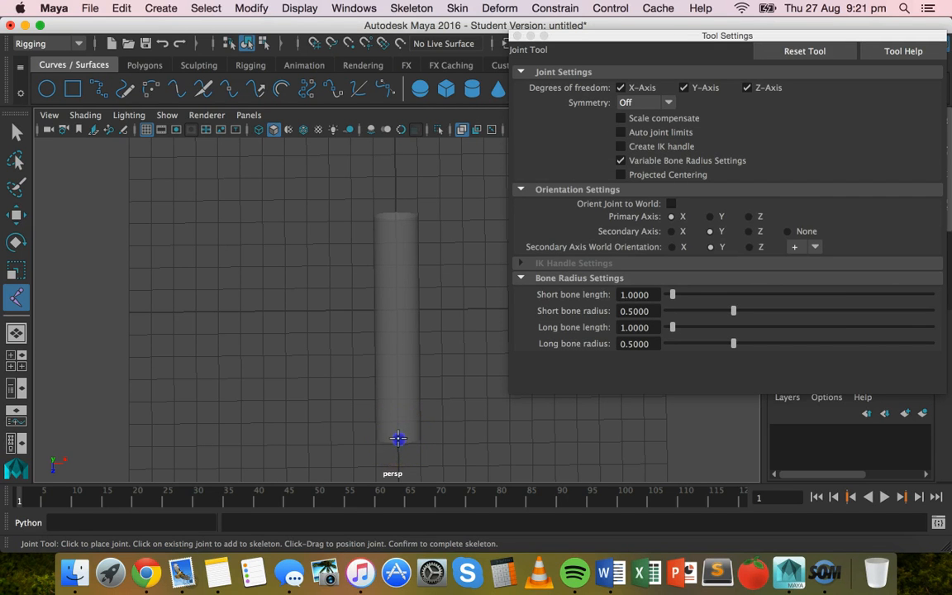
pyautogui.click(398, 439)
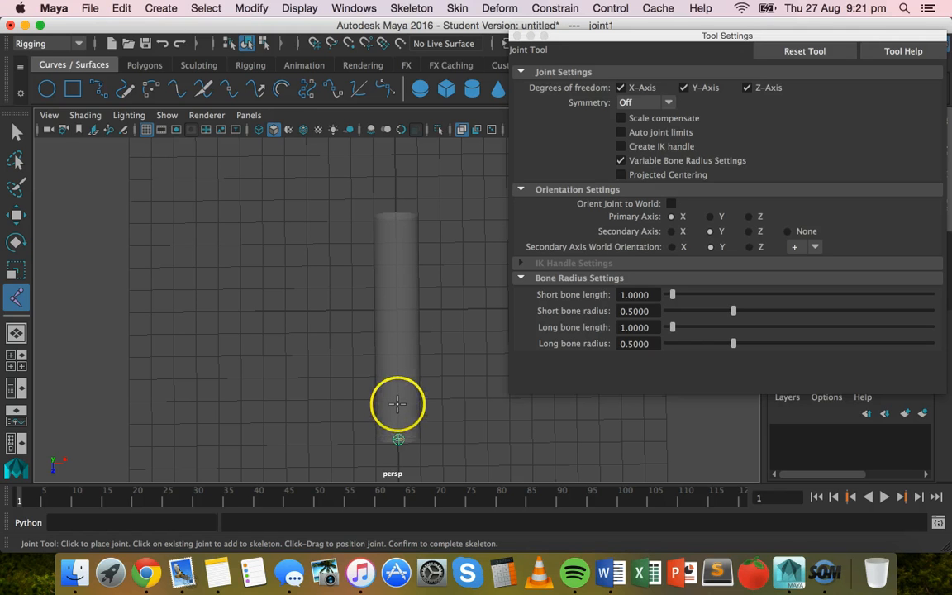
pyautogui.click(396, 402)
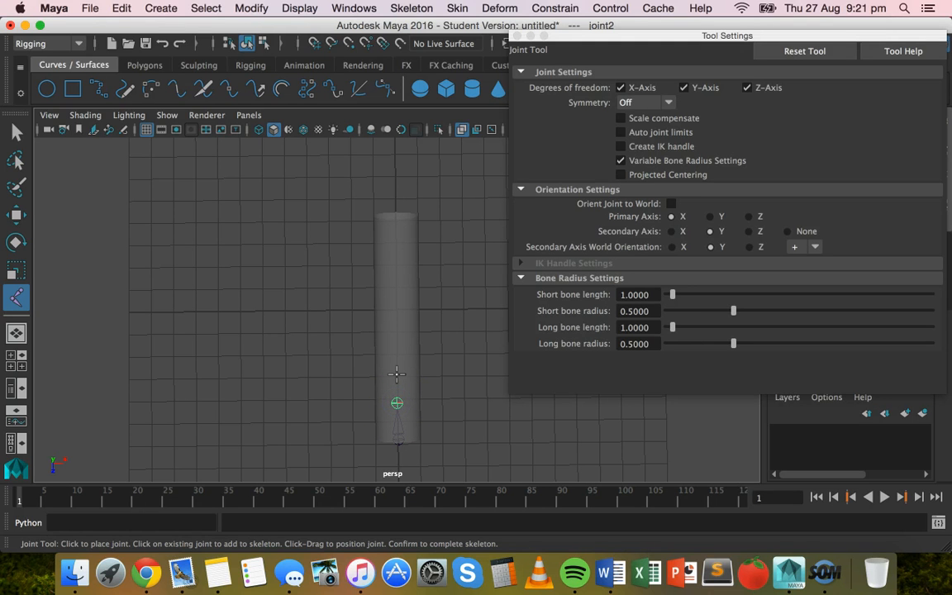
pyautogui.moveTo(406, 360)
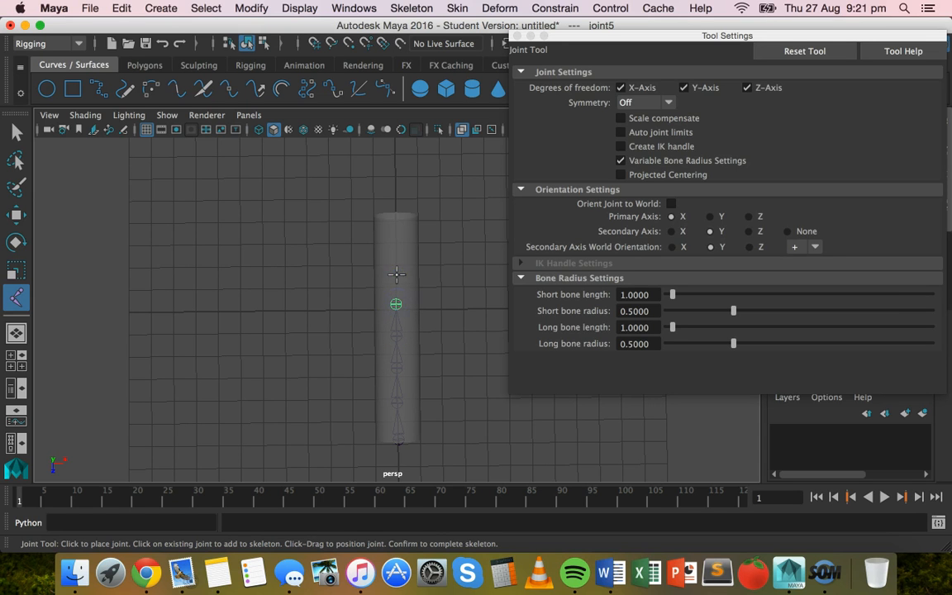
pyautogui.click(394, 221)
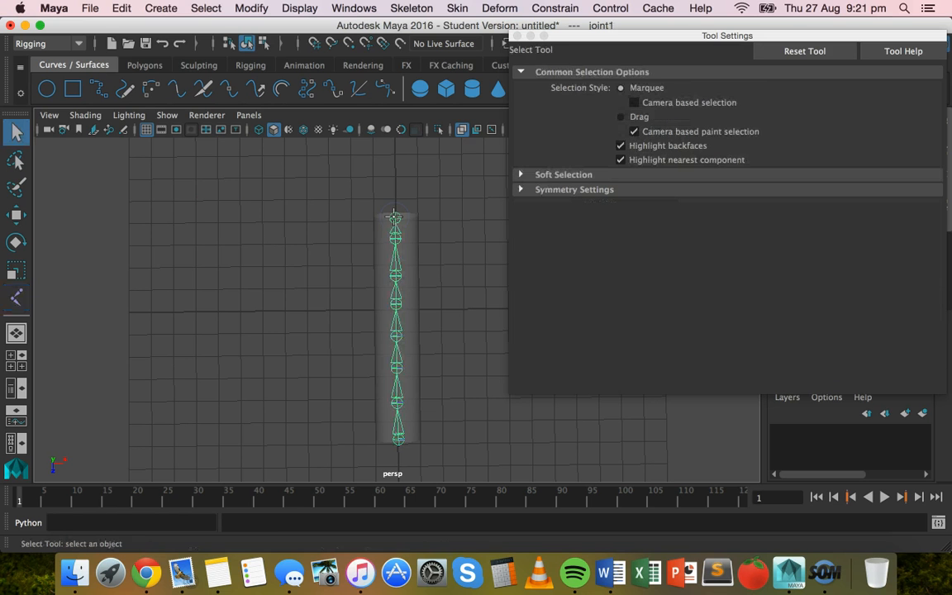
# Step: Return to perspective and select the skeleton's root joint along with the cylinder
pyautogui.moveTo(395, 322); pyautogui.dragTo(279, 316)
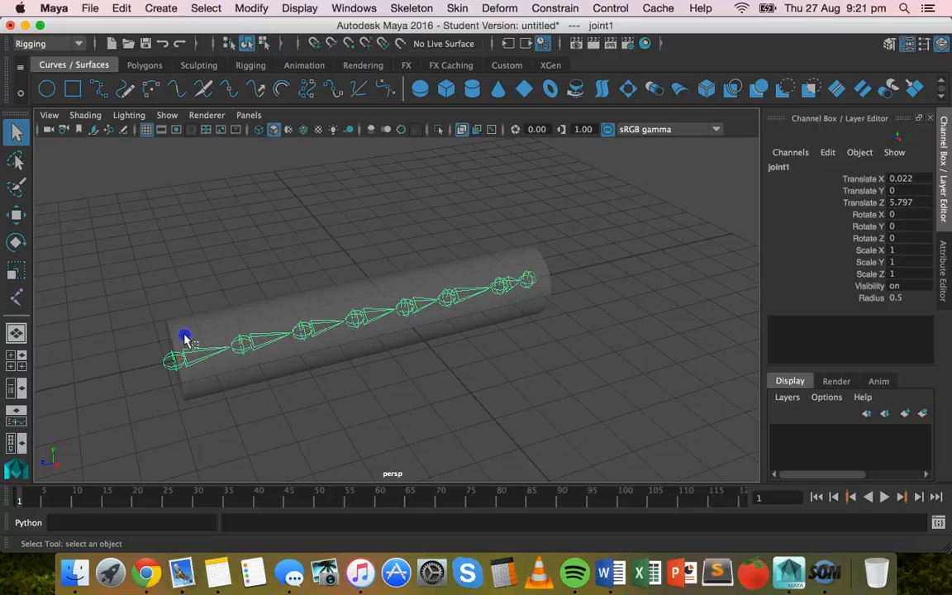
pyautogui.click(197, 359)
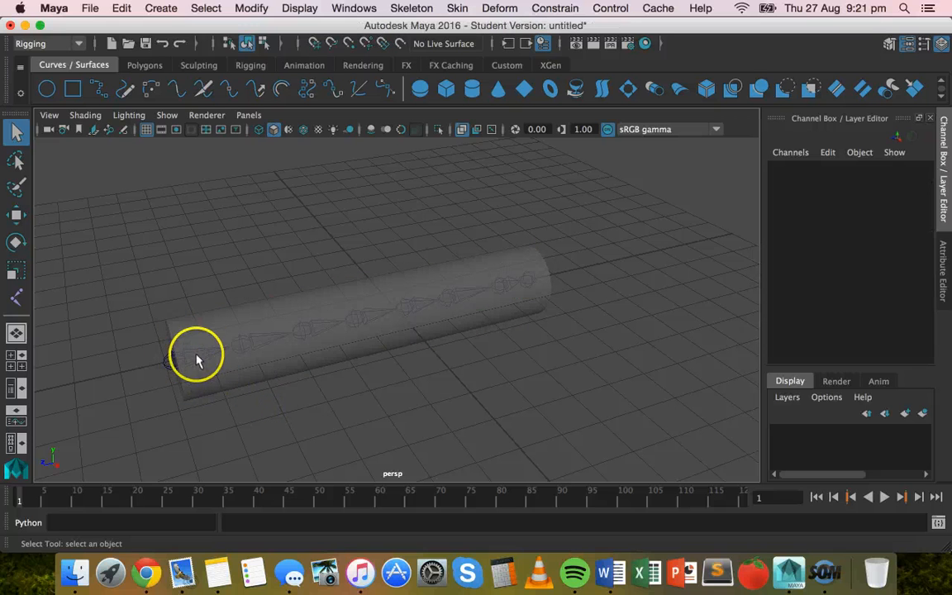
pyautogui.click(173, 363)
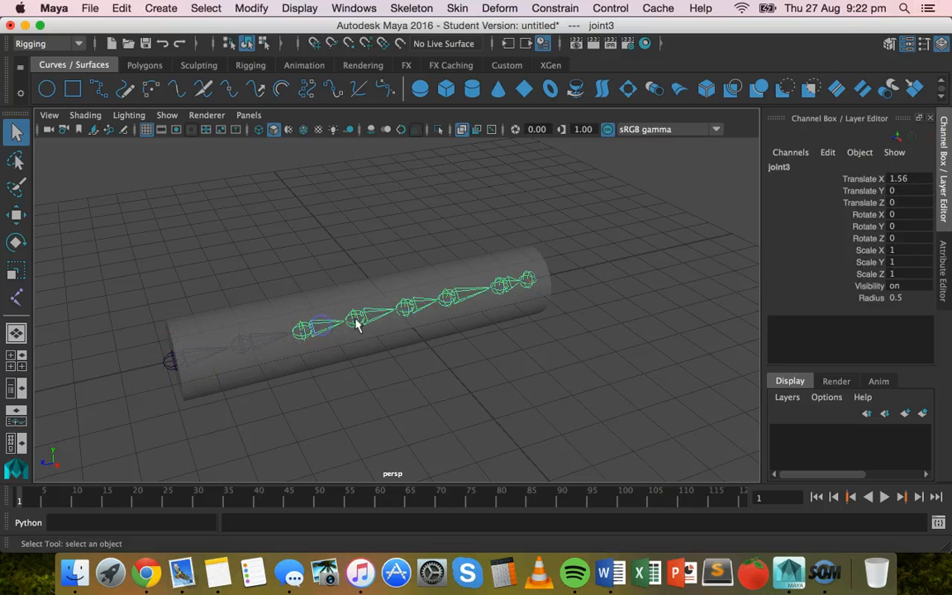
pyautogui.click(510, 283)
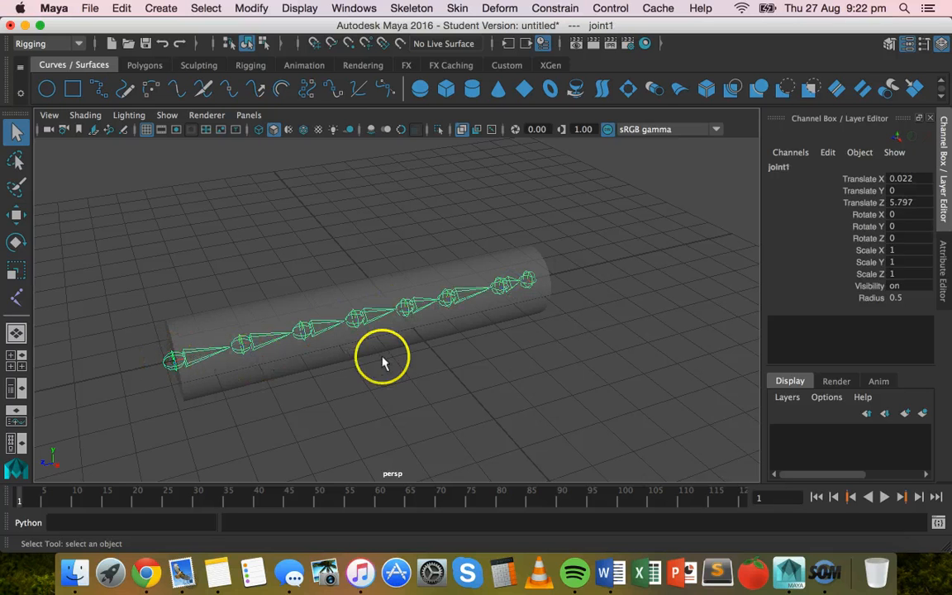
pyautogui.moveTo(301, 316)
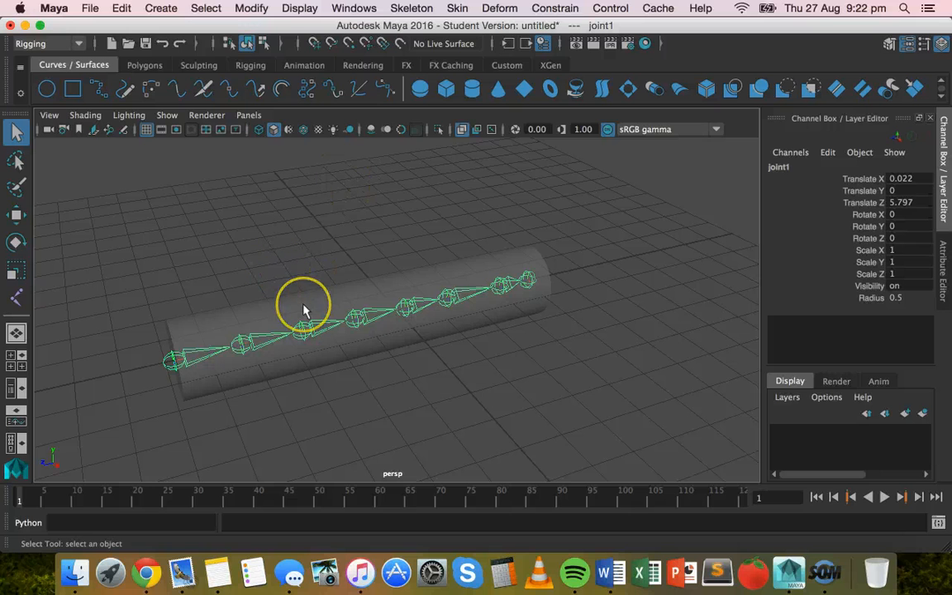
pyautogui.moveTo(162, 341)
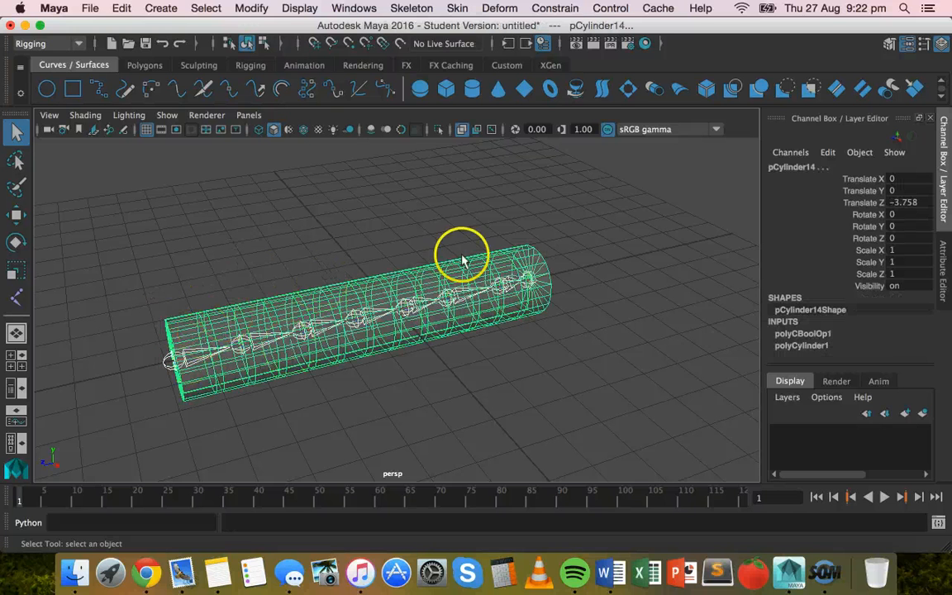
# Step: Bind Skin the cylinder to the joint chain, then pick a middle joint
pyautogui.click(455, 8)
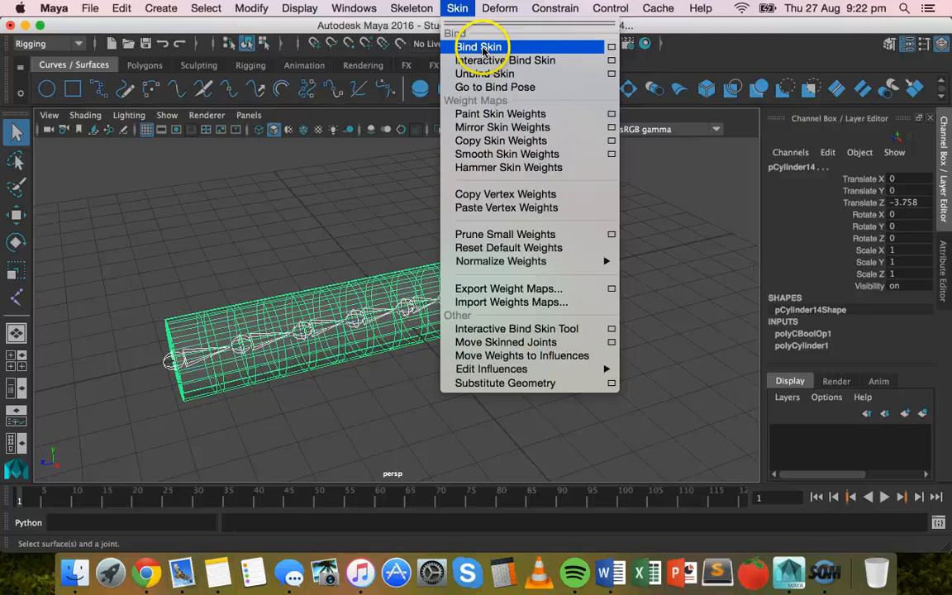
pyautogui.click(481, 46)
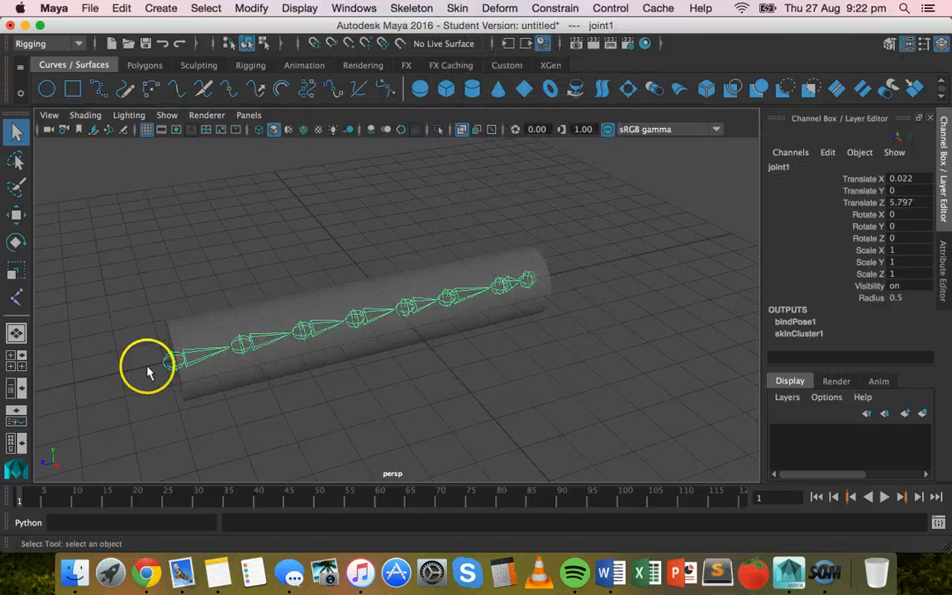
pyautogui.click(182, 356)
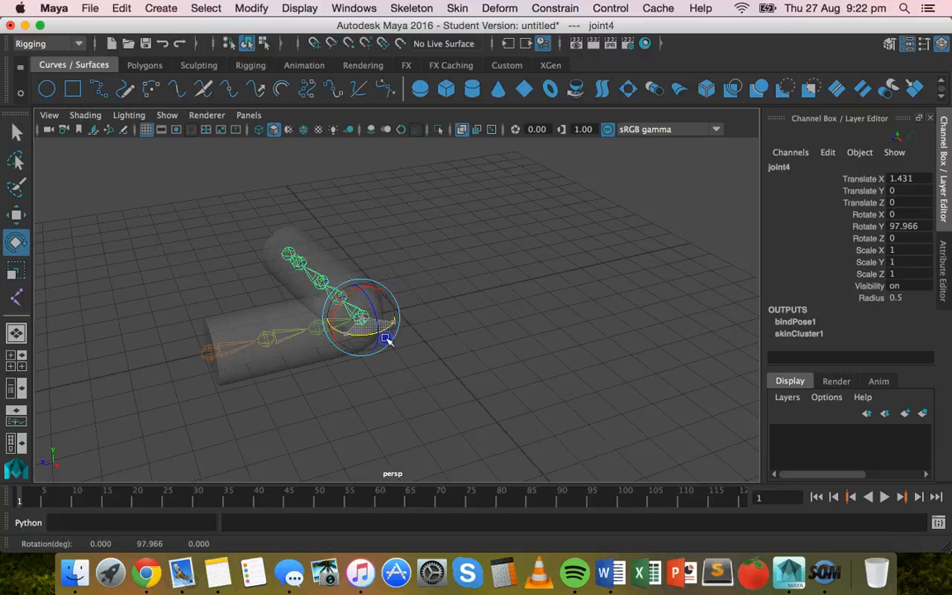
# Step: Rotate a middle joint to a gentle bend, then rotate a lower joint further
pyautogui.moveTo(386, 338); pyautogui.dragTo(352, 338)
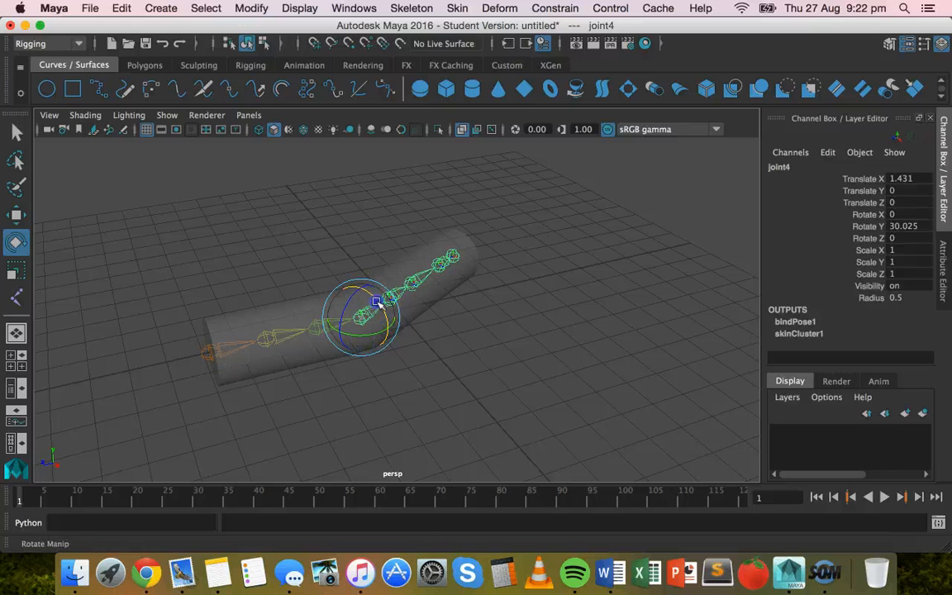
pyautogui.moveTo(376, 301); pyautogui.dragTo(359, 299)
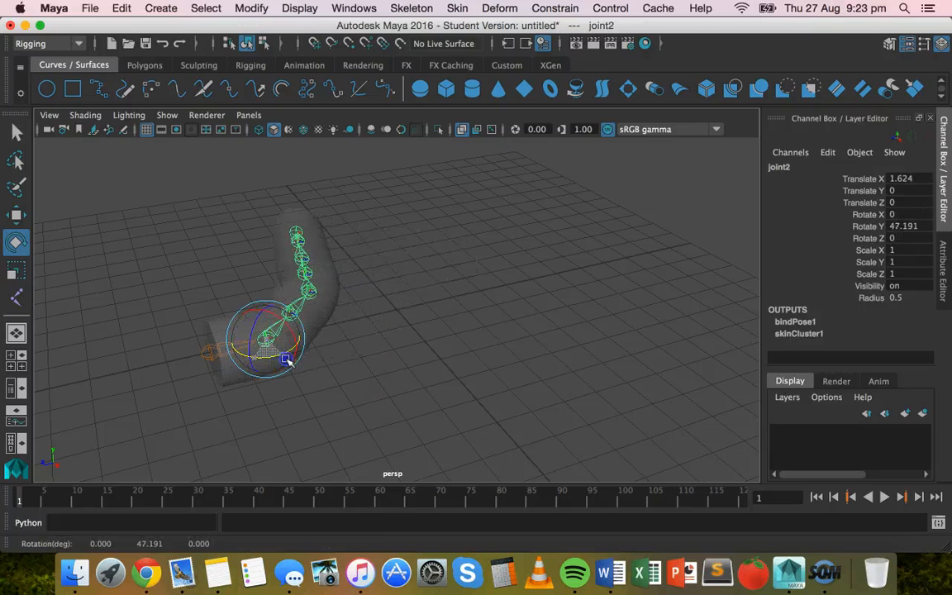
pyautogui.moveTo(287, 359); pyautogui.dragTo(415, 350)
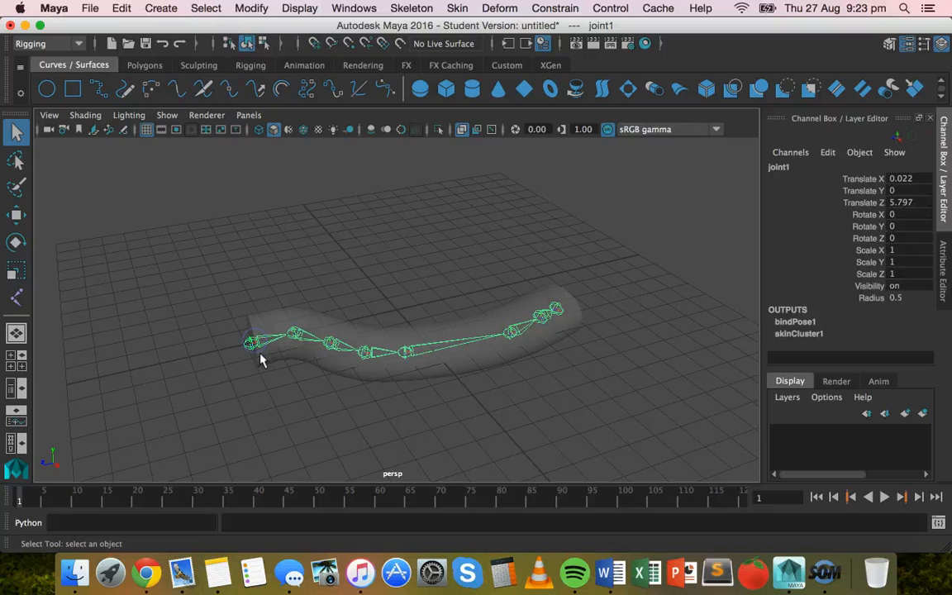
# Step: Tilt the root joint1 to swing the skeleton, then stretch it slightly
pyautogui.click(17, 243)
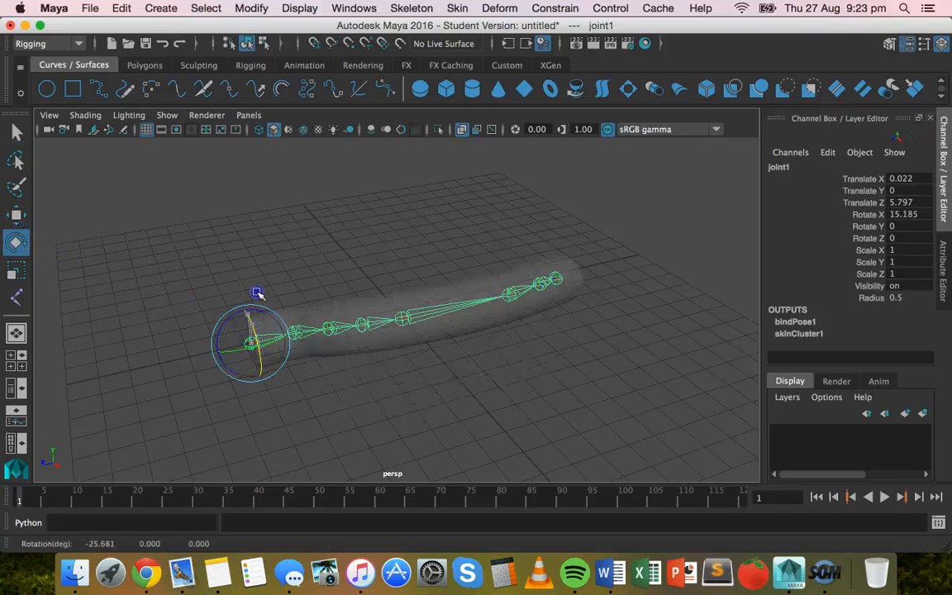
pyautogui.moveTo(256, 293); pyautogui.dragTo(265, 363)
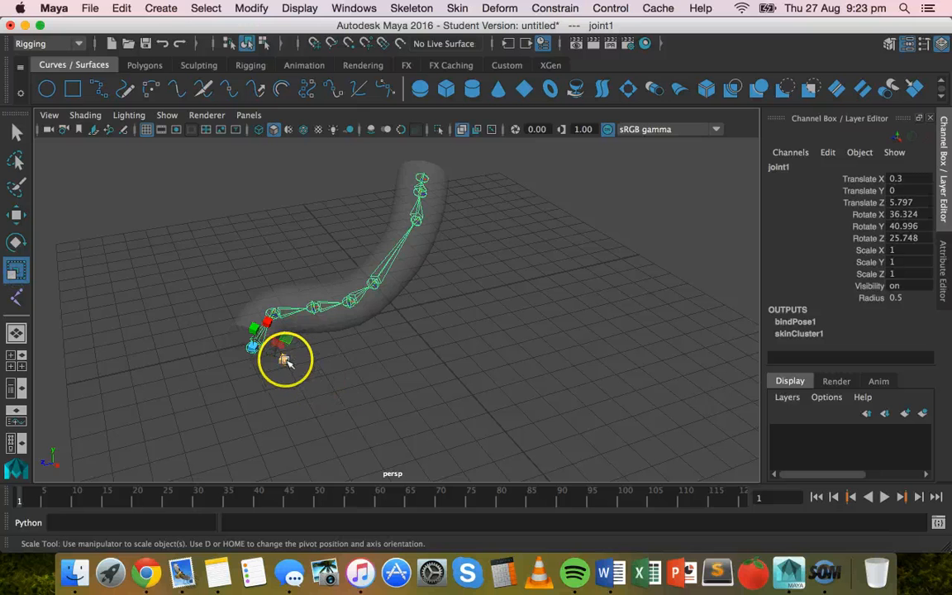
pyautogui.moveTo(285, 359); pyautogui.dragTo(281, 368)
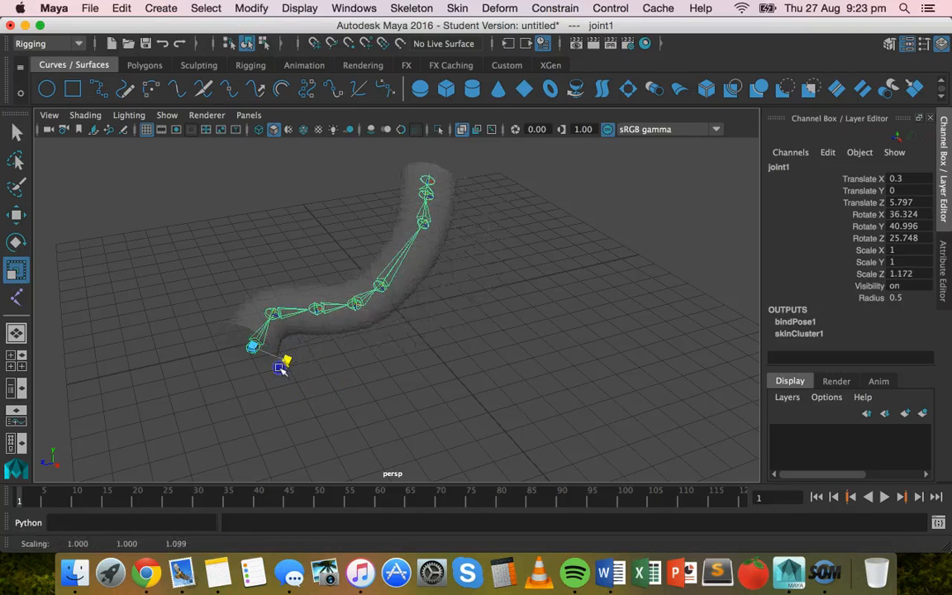